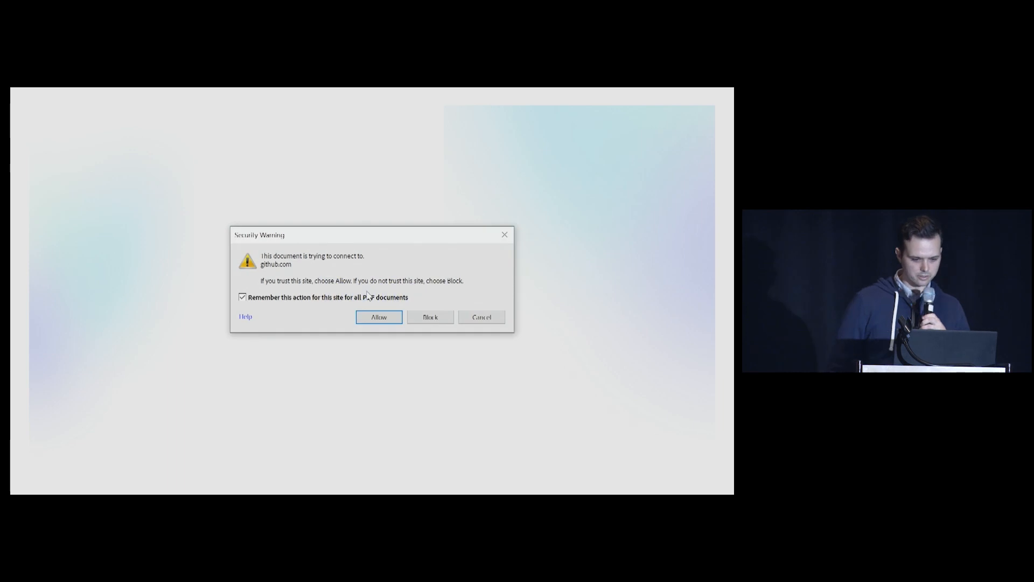
Allow the PDF's security prompt so the link opens github.com
{"action": "left_click", "coordinate": [379, 317]}
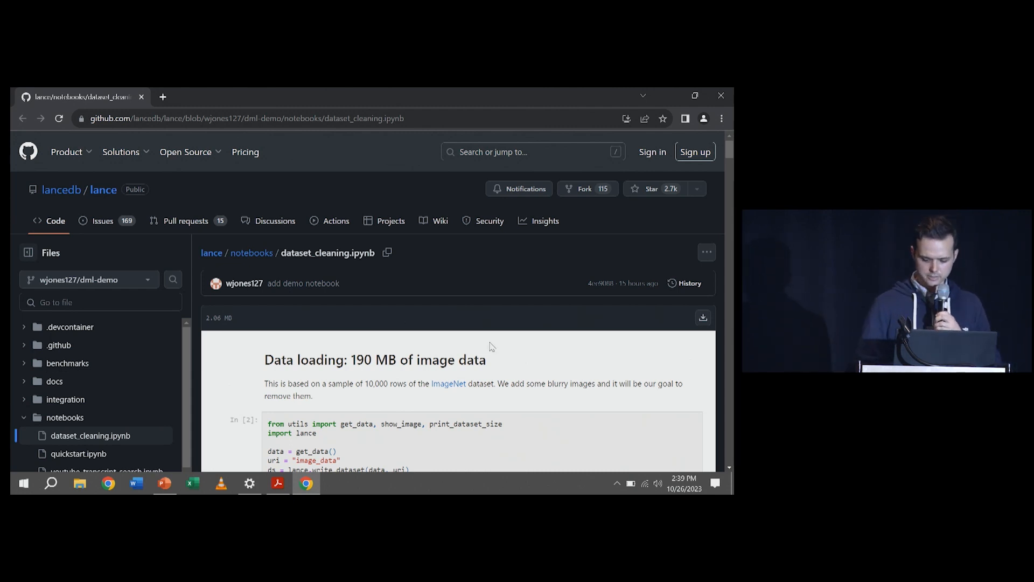
Scroll down to the Data loading cell showing the 192.91 MB dataset output
{"action": "scroll", "scroll_direction": "down", "scroll_amount": 3}
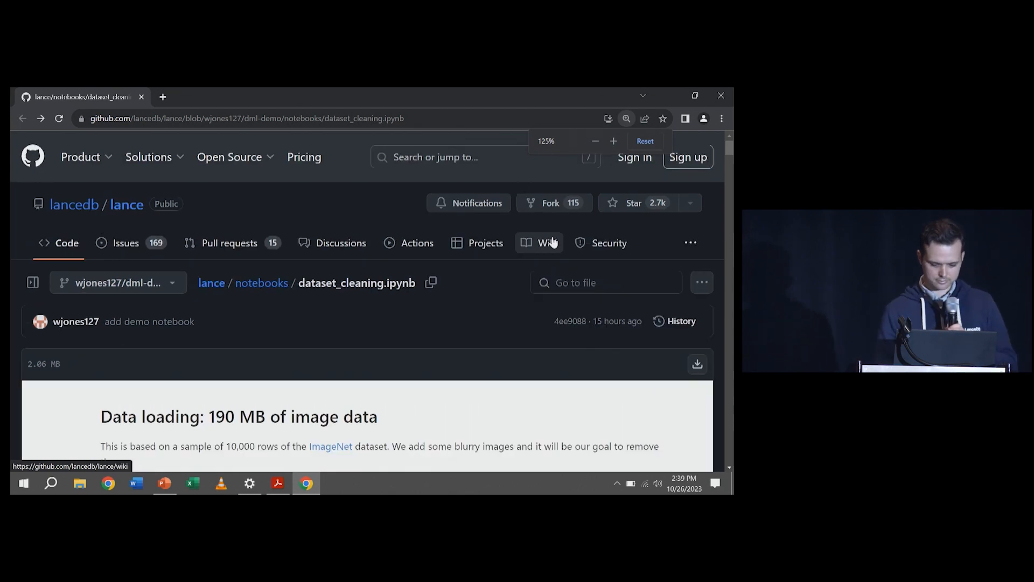
{"action": "scroll", "scroll_direction": "down", "scroll_amount": 3}
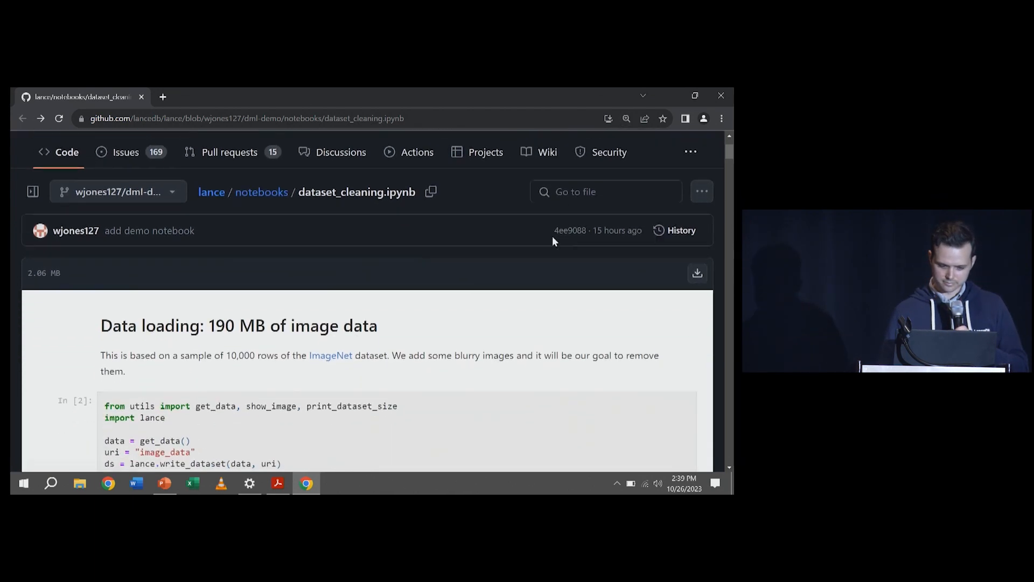
{"action": "scroll", "scroll_direction": "down", "scroll_amount": 3}
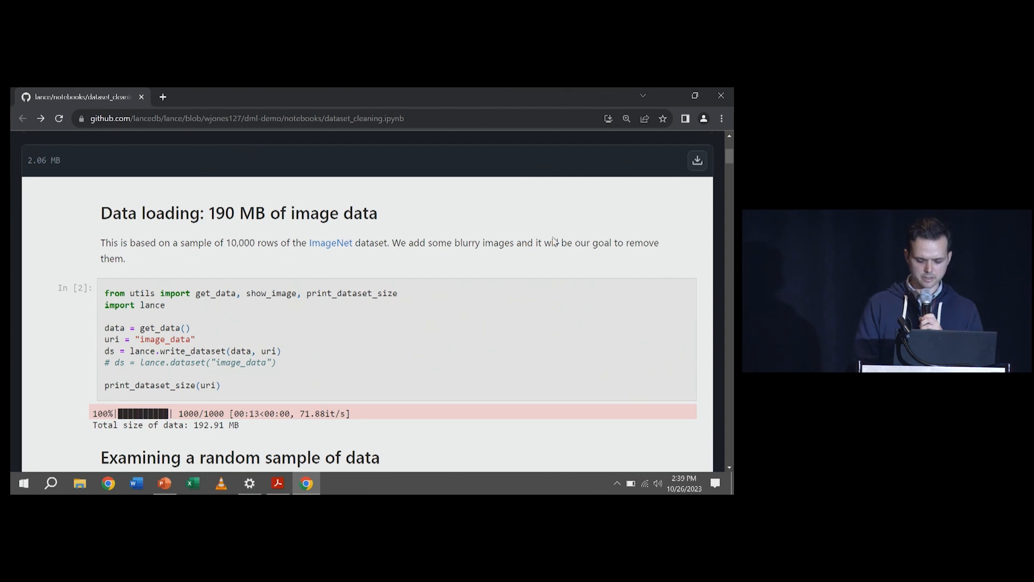
Scroll through the ten-image Out[3] sample to the image embeddings question
{"action": "scroll", "scroll_direction": "down", "scroll_amount": 3}
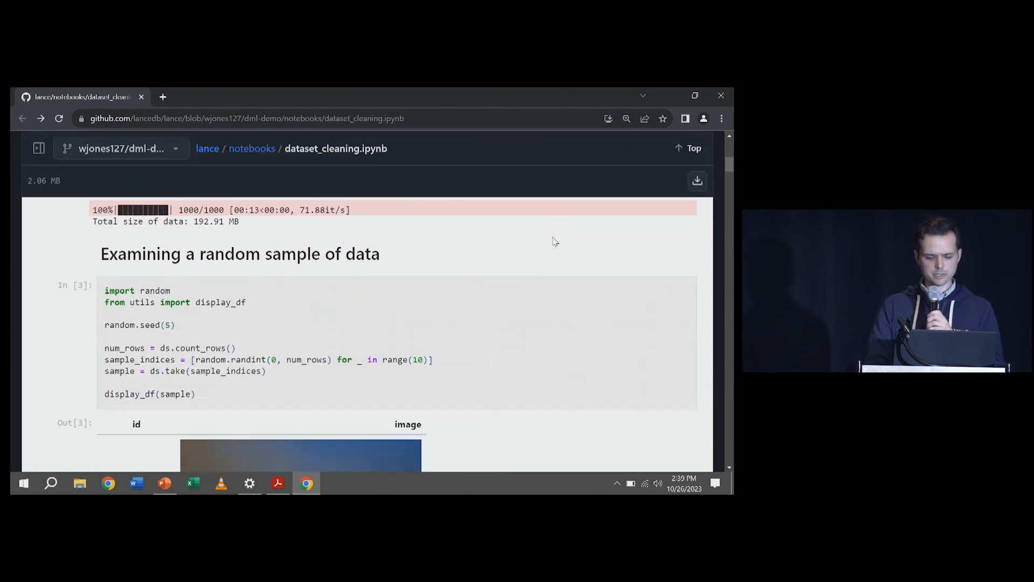
{"action": "scroll", "scroll_direction": "down", "scroll_amount": 3}
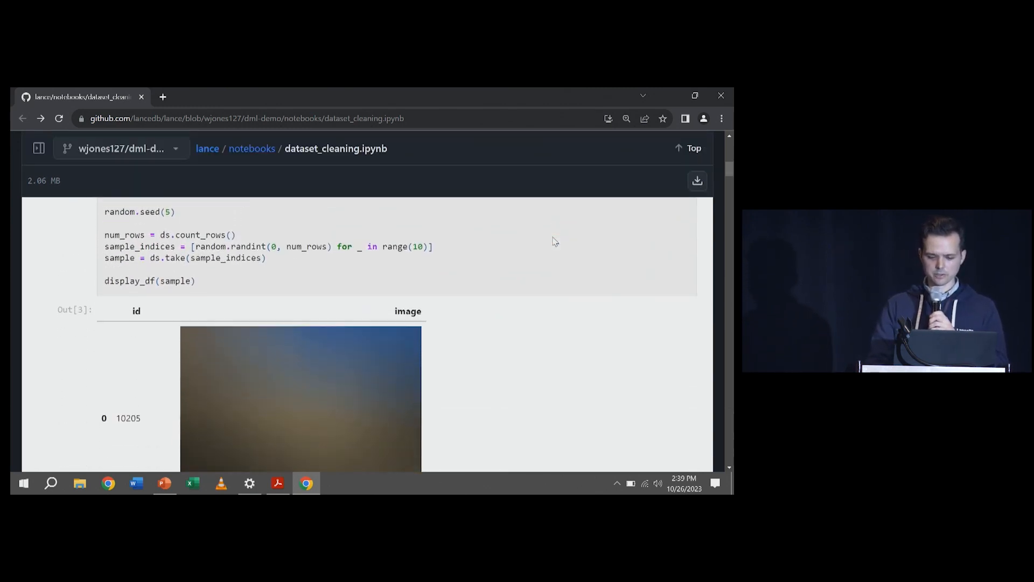
{"action": "scroll", "scroll_direction": "down", "scroll_amount": 3}
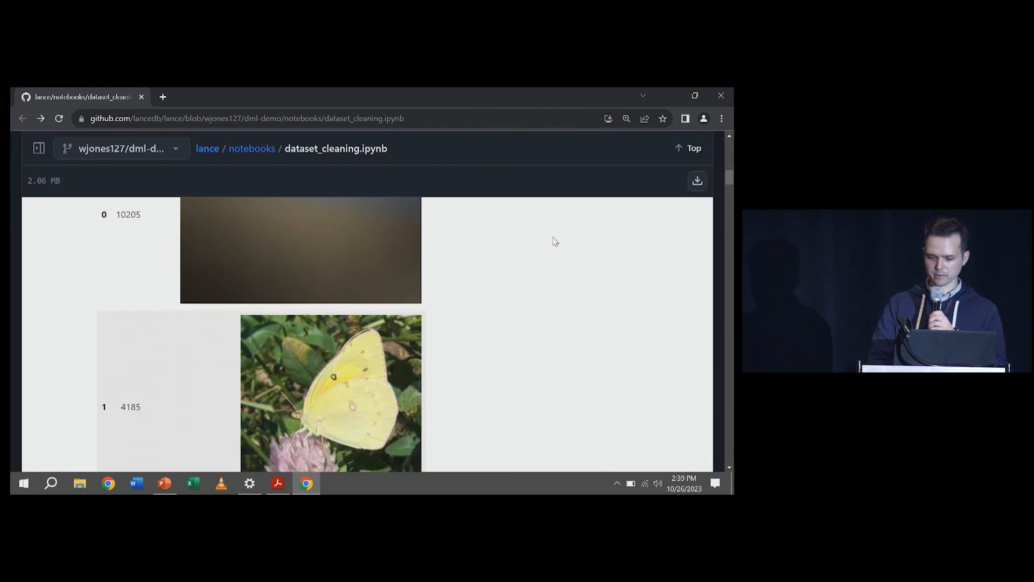
{"action": "scroll", "scroll_direction": "down", "scroll_amount": 3}
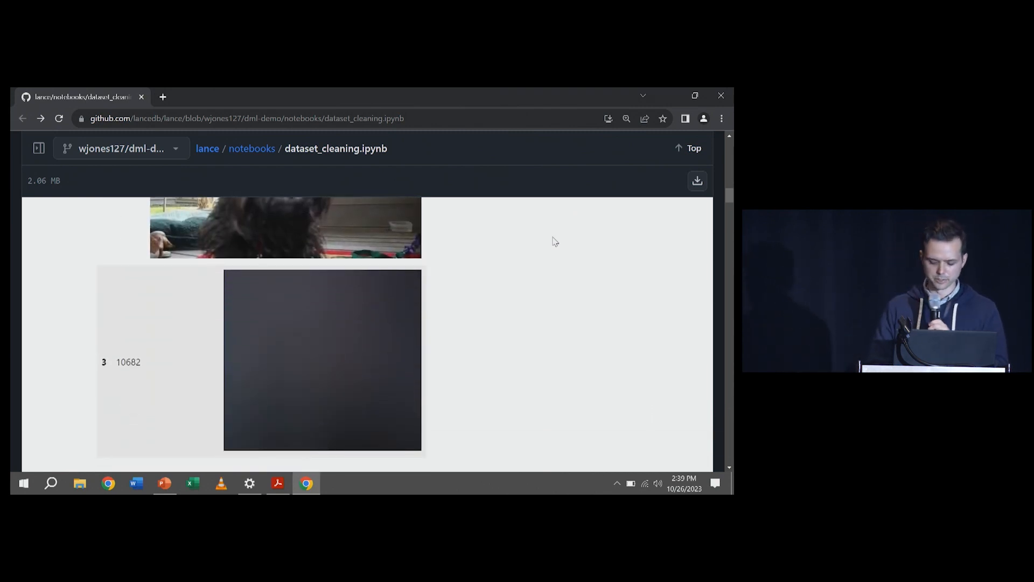
{"action": "scroll", "scroll_direction": "down", "scroll_amount": 3}
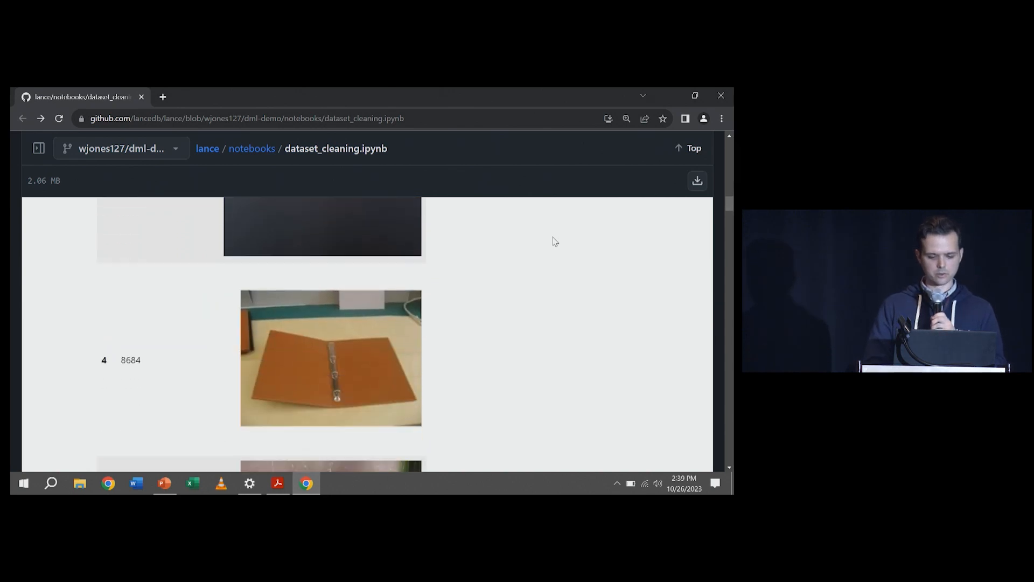
{"action": "scroll", "scroll_direction": "down", "scroll_amount": 3}
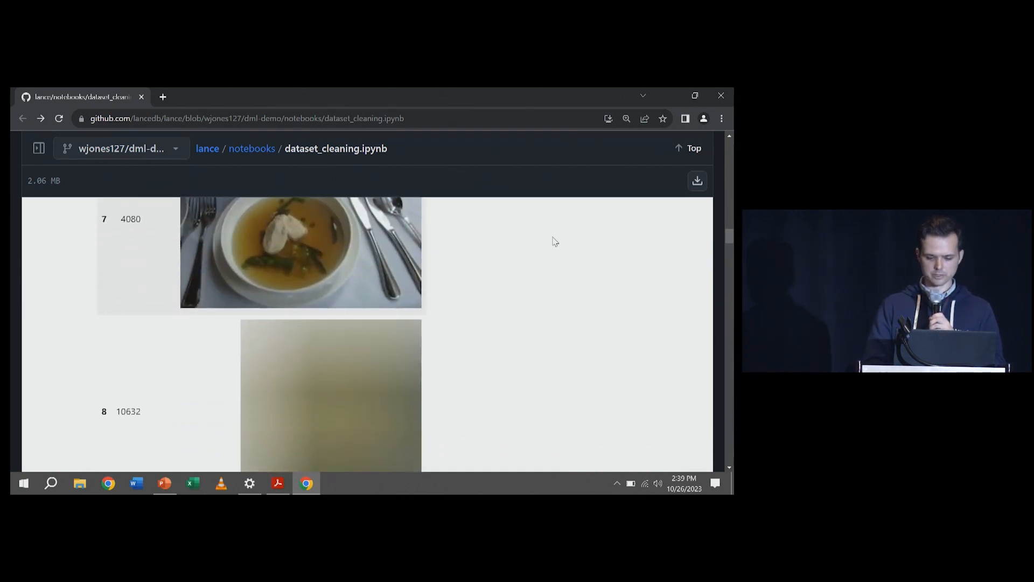
{"action": "scroll", "scroll_direction": "down", "scroll_amount": 3}
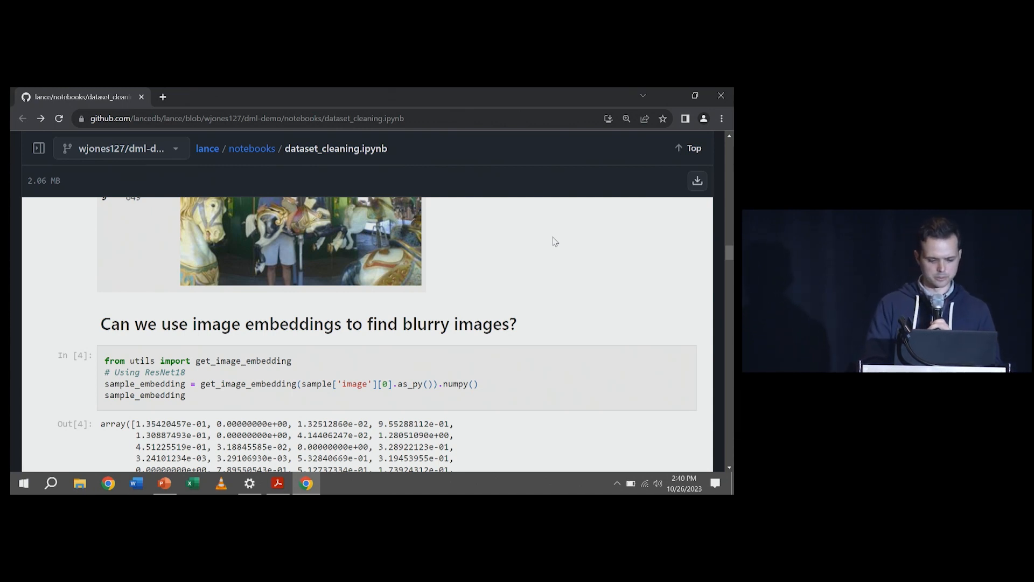
Scroll past the Out[4] embedding array to 'Add the new embedding column'
{"action": "scroll", "scroll_direction": "down", "scroll_amount": 3}
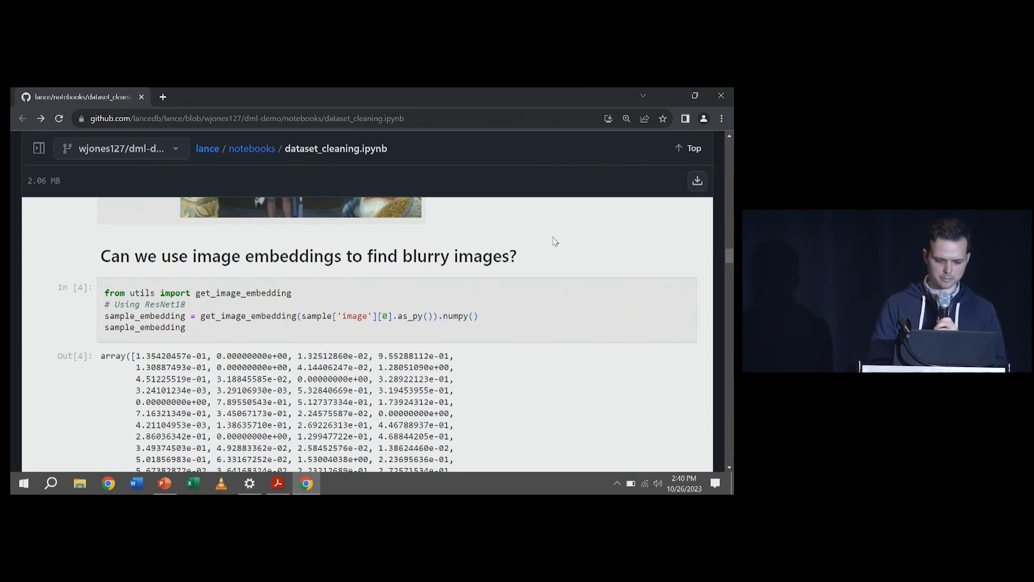
{"action": "scroll", "scroll_direction": "down", "scroll_amount": 3}
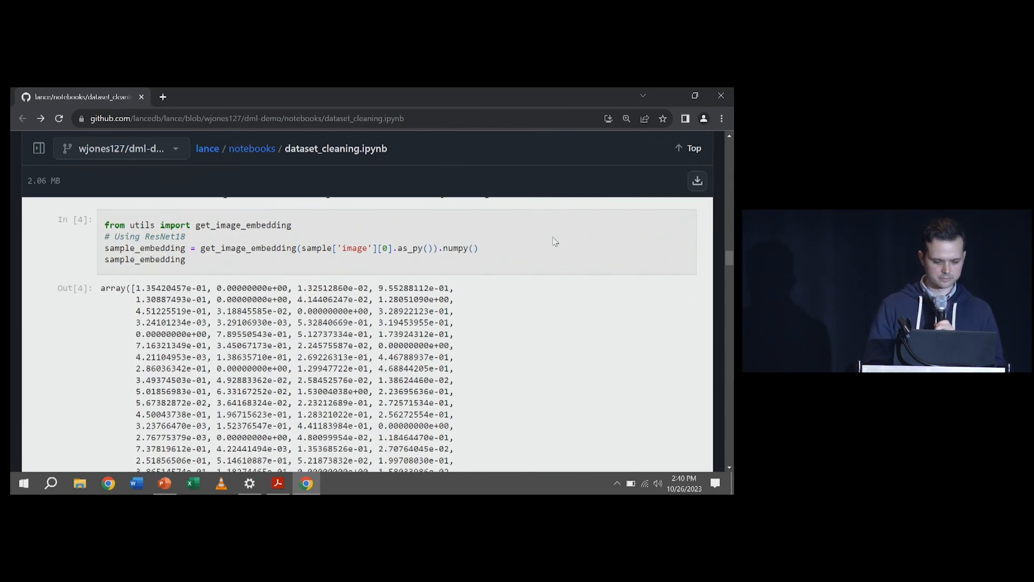
{"action": "scroll", "scroll_direction": "down", "scroll_amount": 3}
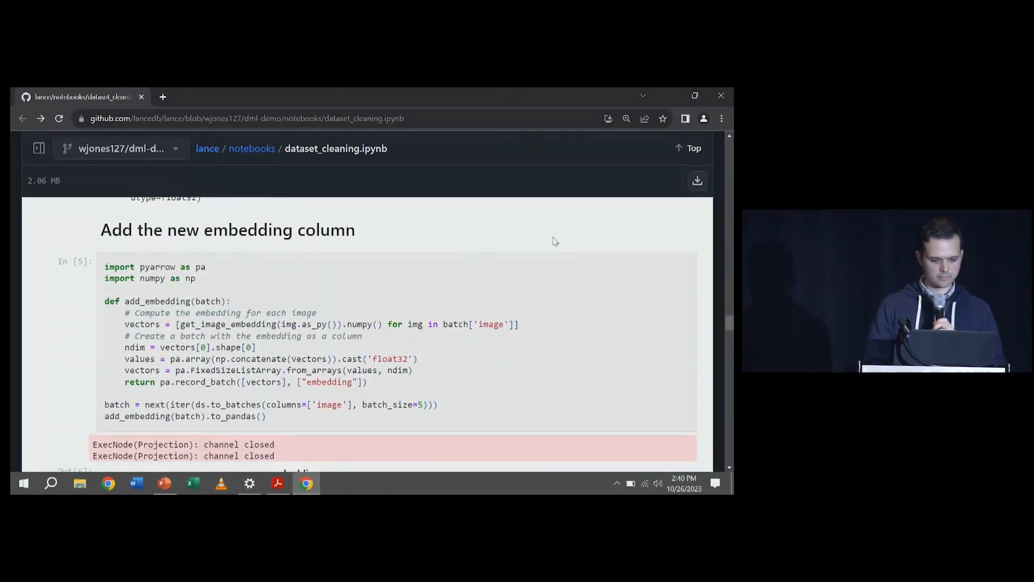
Scroll past the head() embeddings output to the 'Does our search work?' KNN cell
{"action": "scroll", "scroll_direction": "down", "scroll_amount": 3}
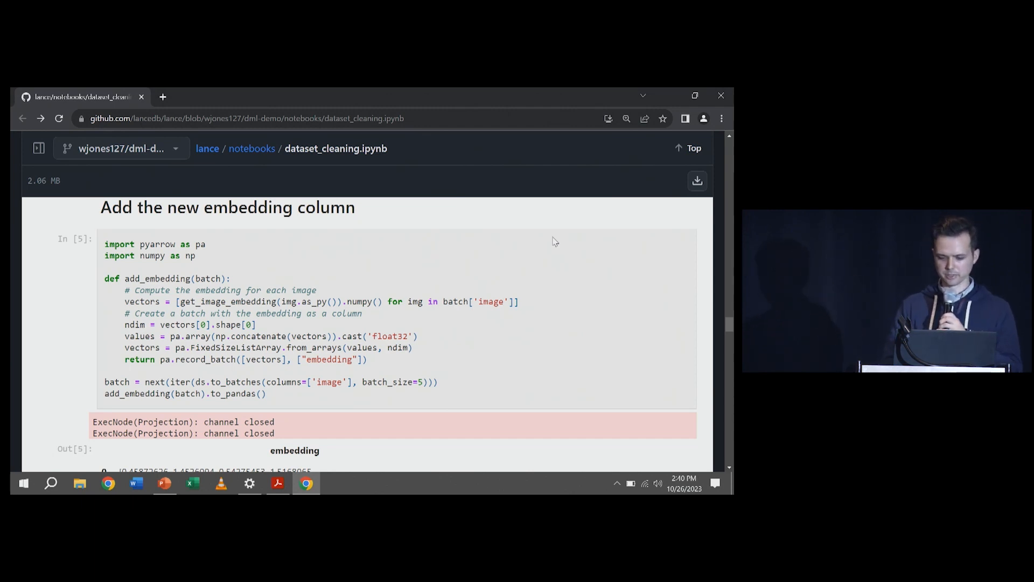
{"action": "scroll", "scroll_direction": "down", "scroll_amount": 3}
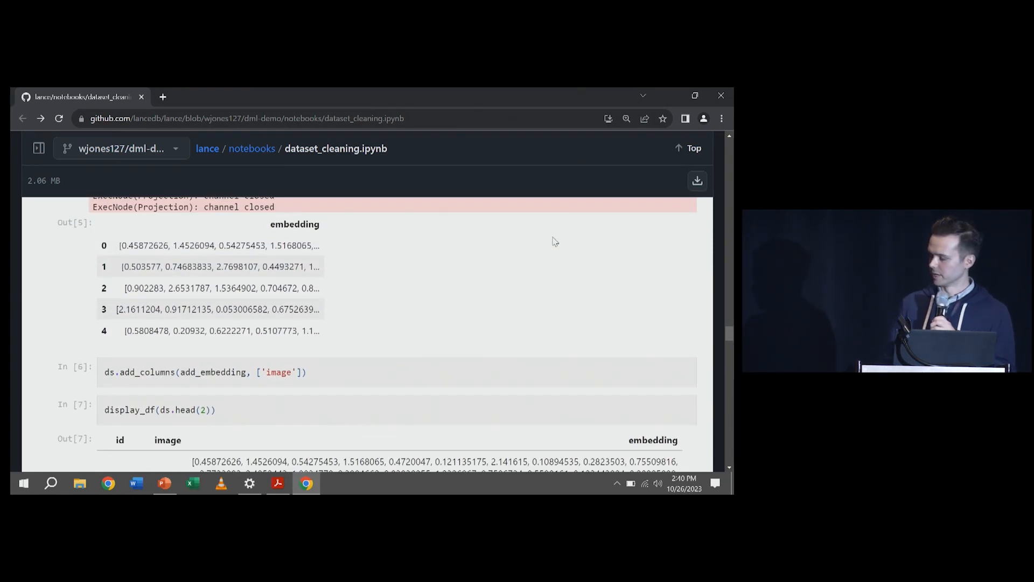
{"action": "scroll", "scroll_direction": "down", "scroll_amount": 3}
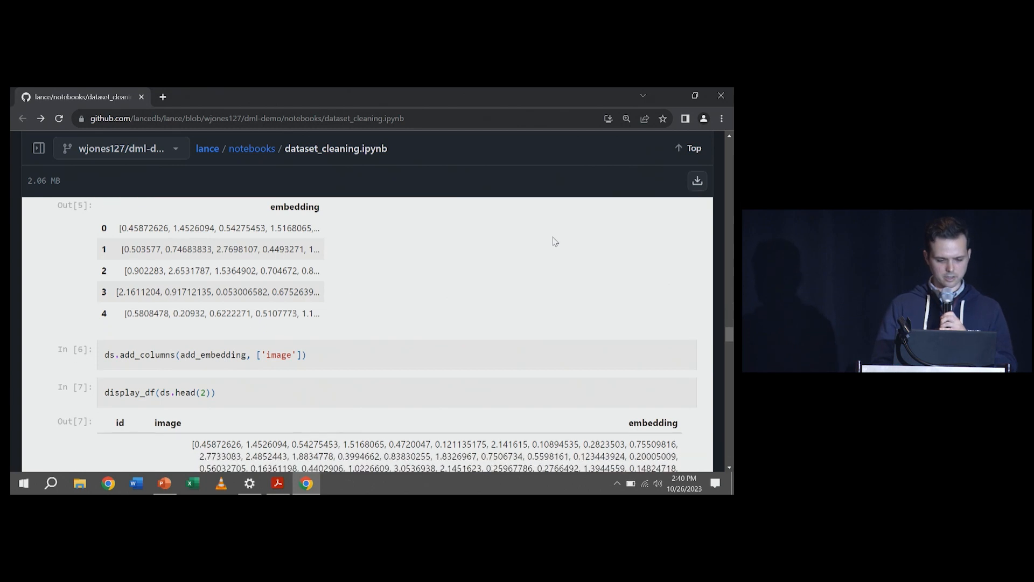
{"action": "scroll", "scroll_direction": "down", "scroll_amount": 3}
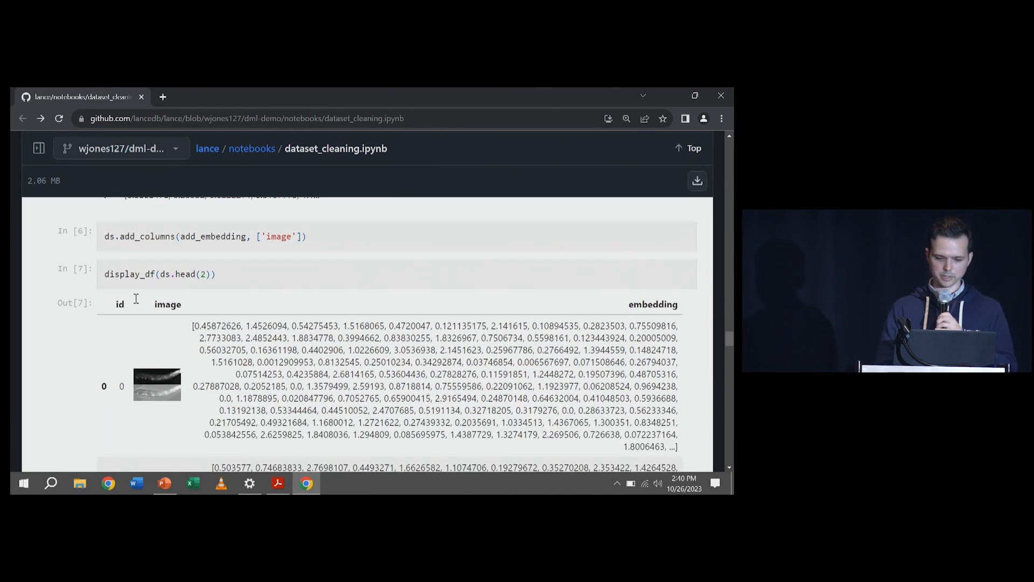
{"action": "scroll", "scroll_direction": "down", "scroll_amount": 3}
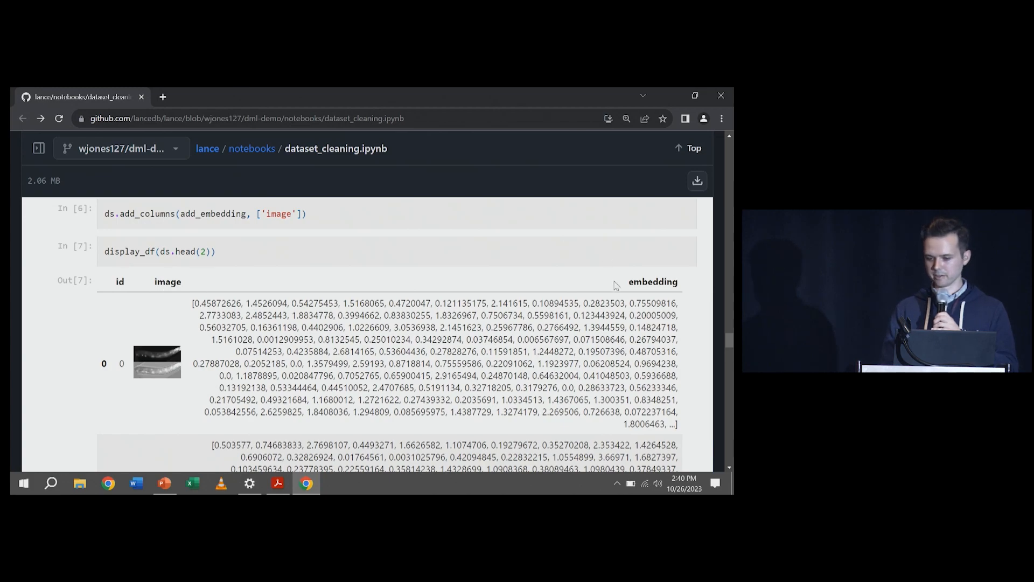
{"action": "scroll", "scroll_direction": "down", "scroll_amount": 3}
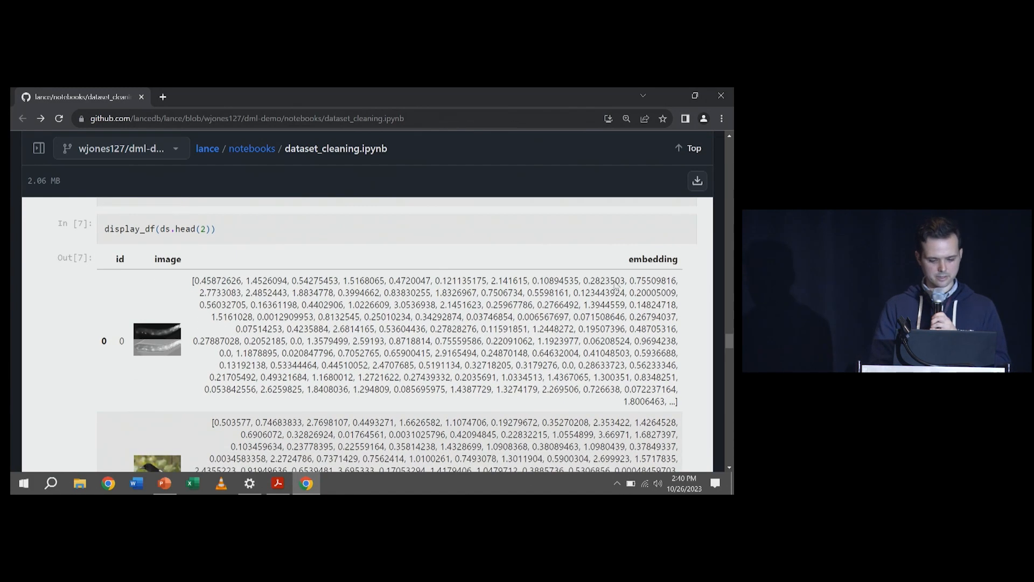
{"action": "scroll", "scroll_direction": "down", "scroll_amount": 3}
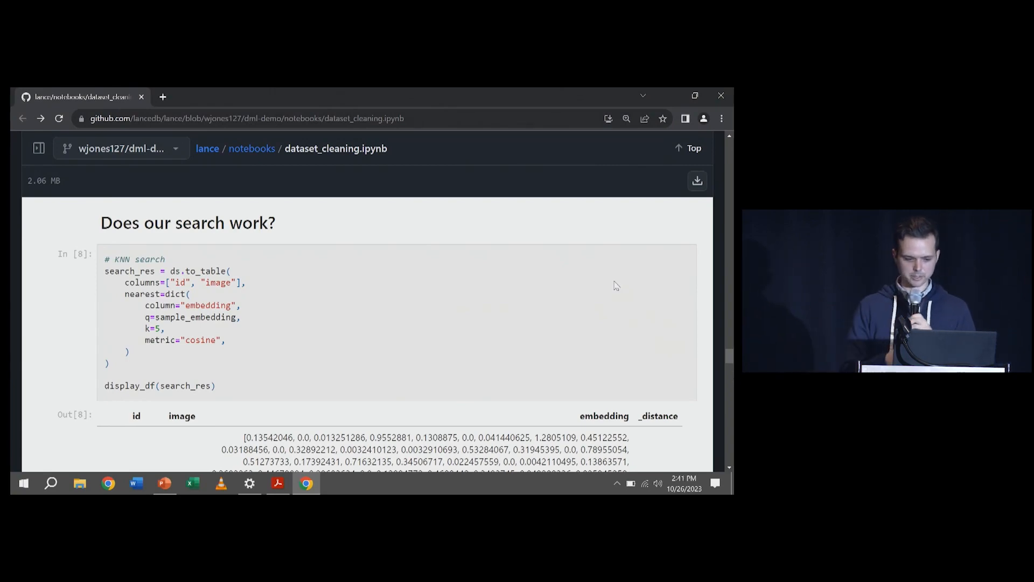
Scroll through the Out[8] blurry KNN results to the 0.15 distance_threshold cell
{"action": "scroll", "scroll_direction": "down", "scroll_amount": 3}
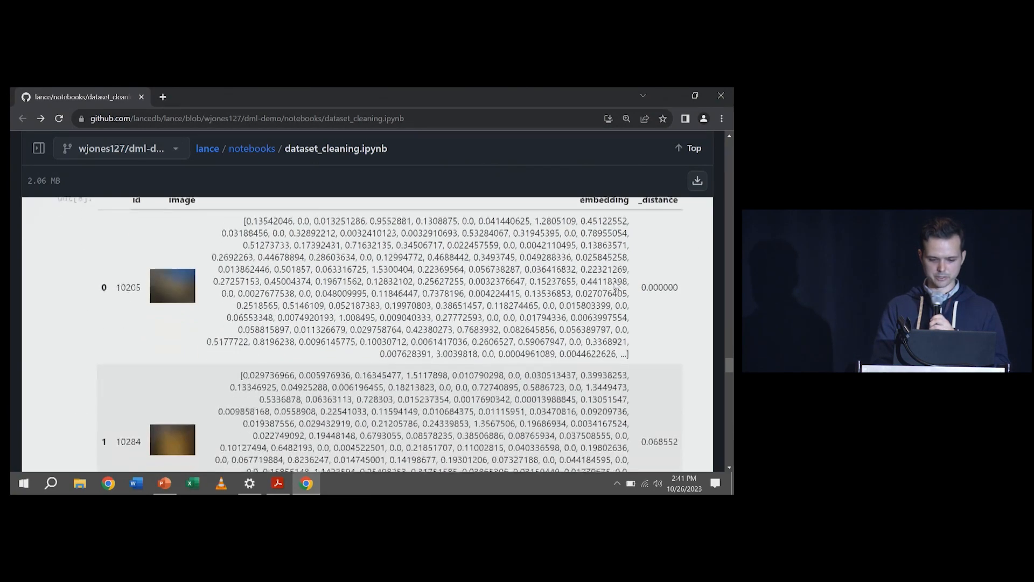
{"action": "scroll", "scroll_direction": "down", "scroll_amount": 3}
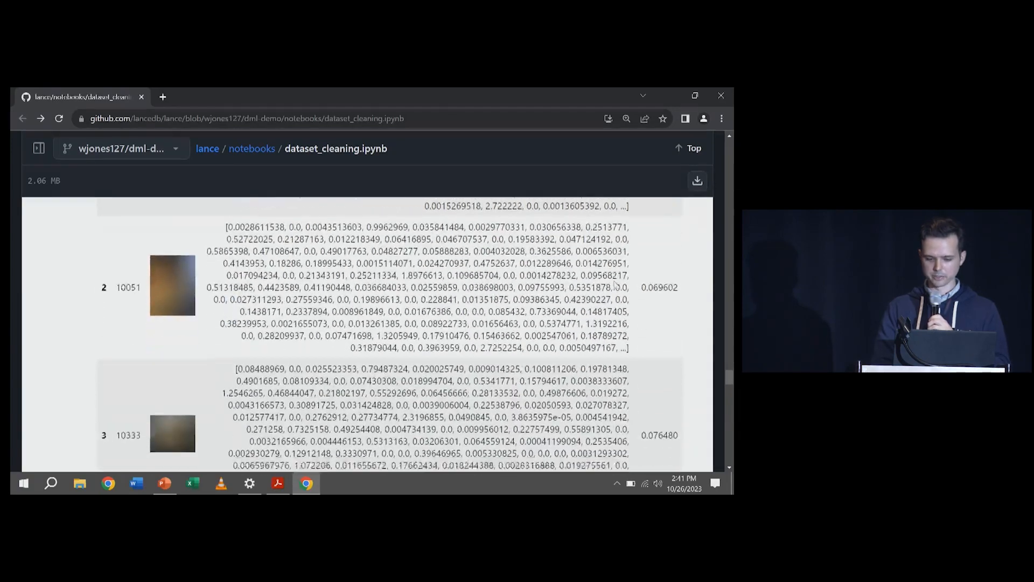
{"action": "scroll", "scroll_direction": "down", "scroll_amount": 3}
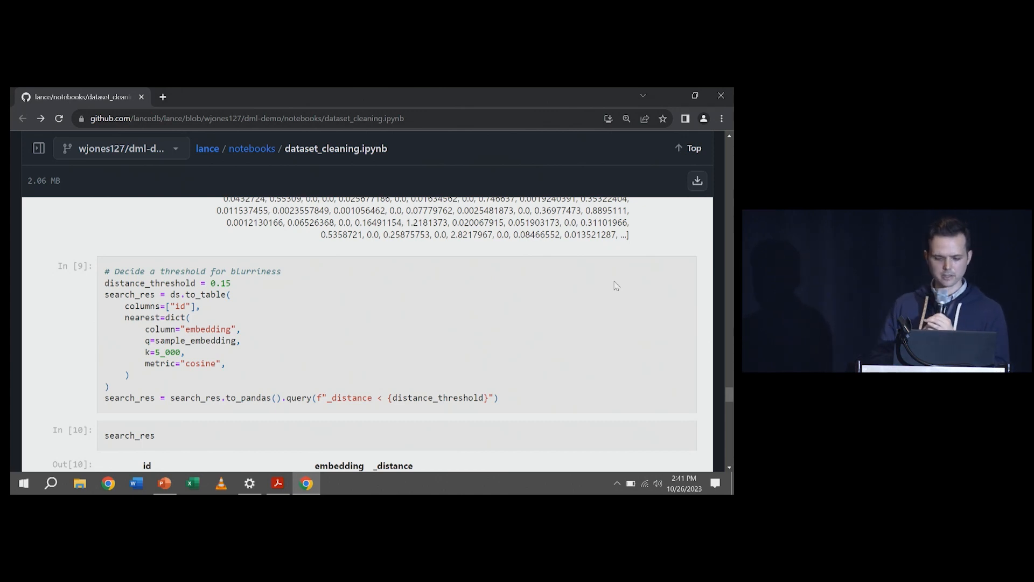
Scroll past the 389-row search results to the Delete rows and version 3 cells
{"action": "scroll", "scroll_direction": "down", "scroll_amount": 3}
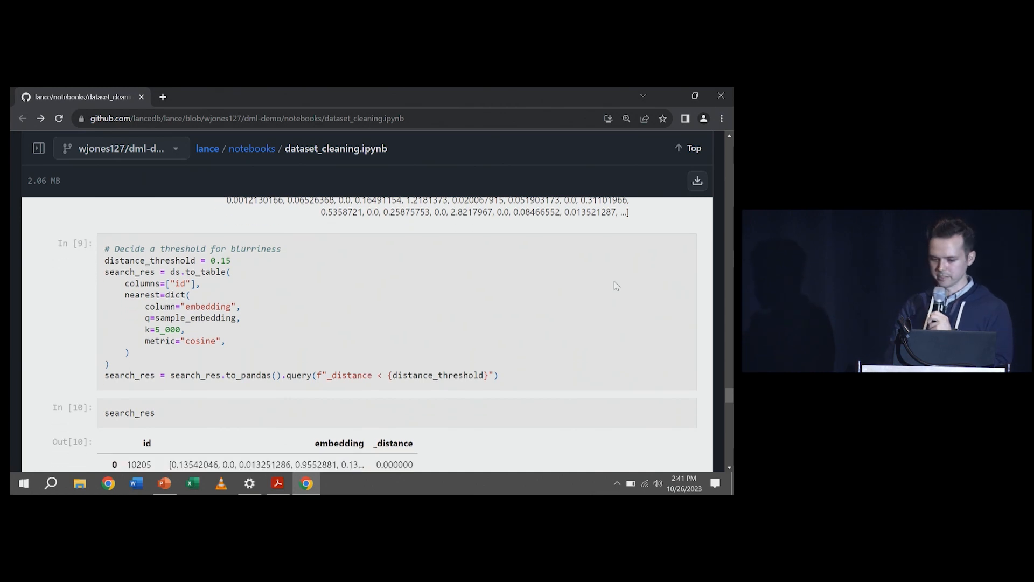
{"action": "scroll", "scroll_direction": "down", "scroll_amount": 3}
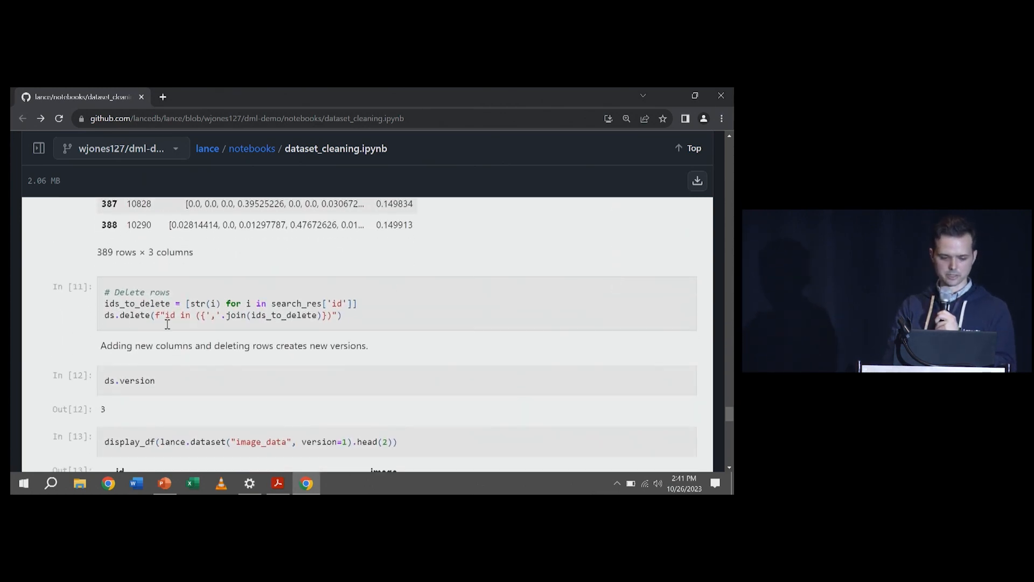
{"action": "double_click", "coordinate": [133, 315]}
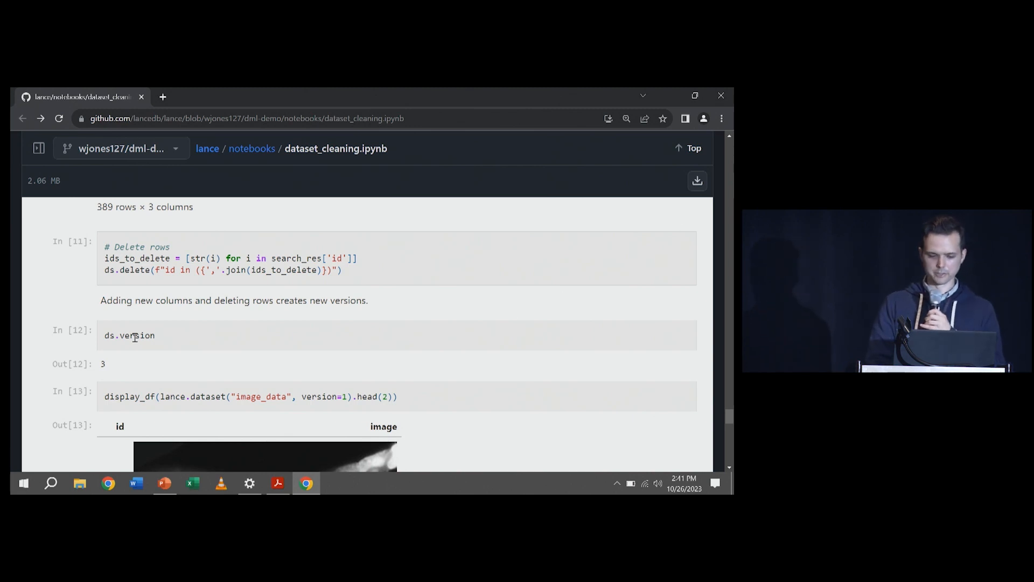
Scroll to the bottom showing row counts 11000 vs 10611 and the 214.40 MB size
{"action": "scroll", "scroll_direction": "down", "scroll_amount": 3}
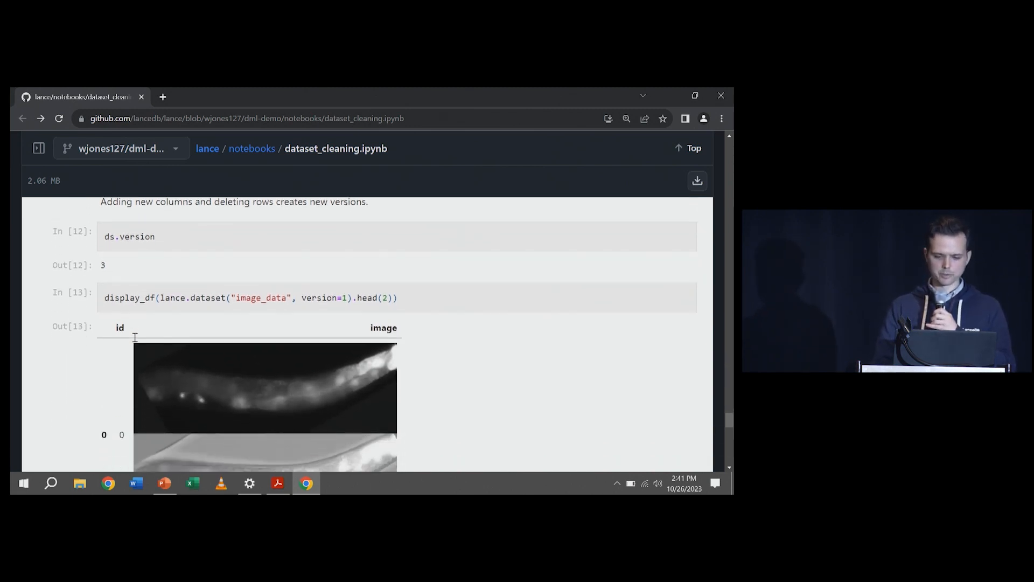
{"action": "scroll", "scroll_direction": "down", "scroll_amount": 3}
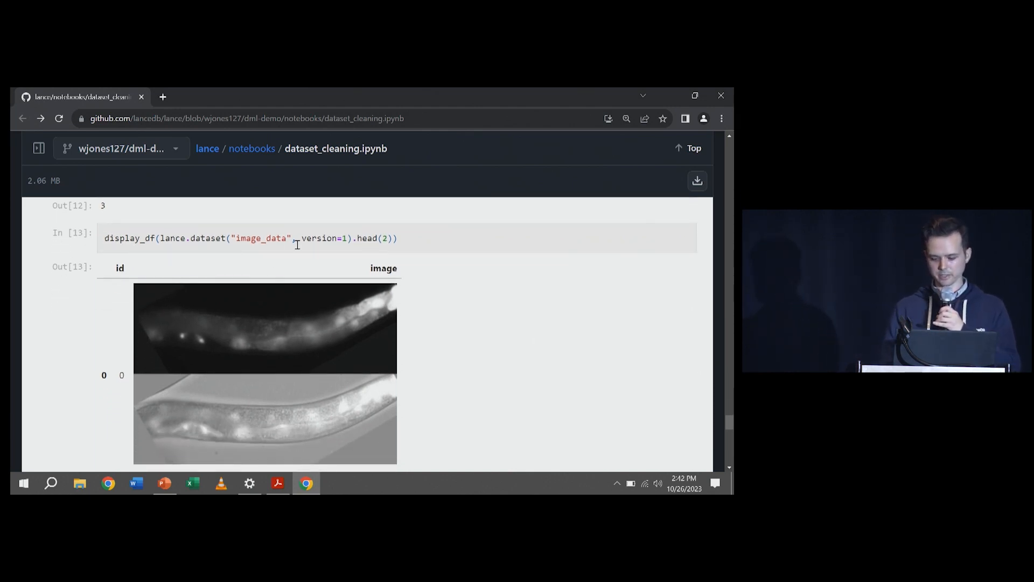
{"action": "scroll", "scroll_direction": "down", "scroll_amount": 3}
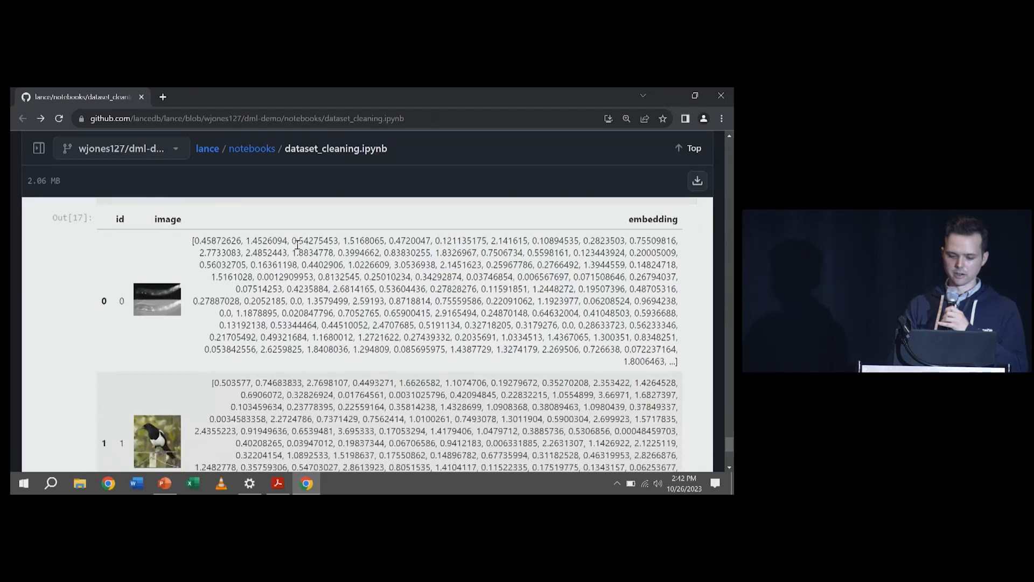
{"action": "scroll", "scroll_direction": "down", "scroll_amount": 3}
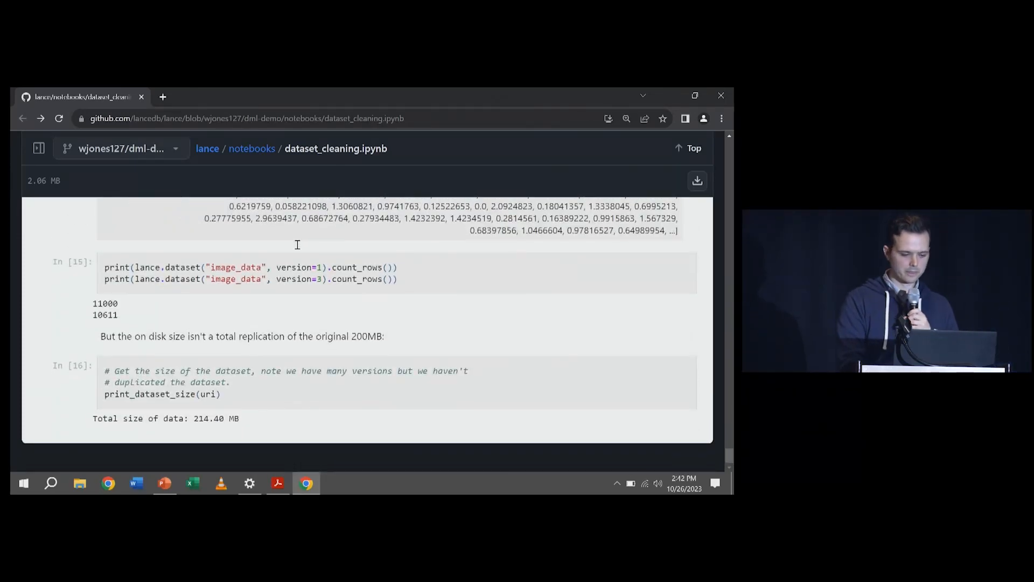
{"action": "mouse_move", "coordinate": [223, 400]}
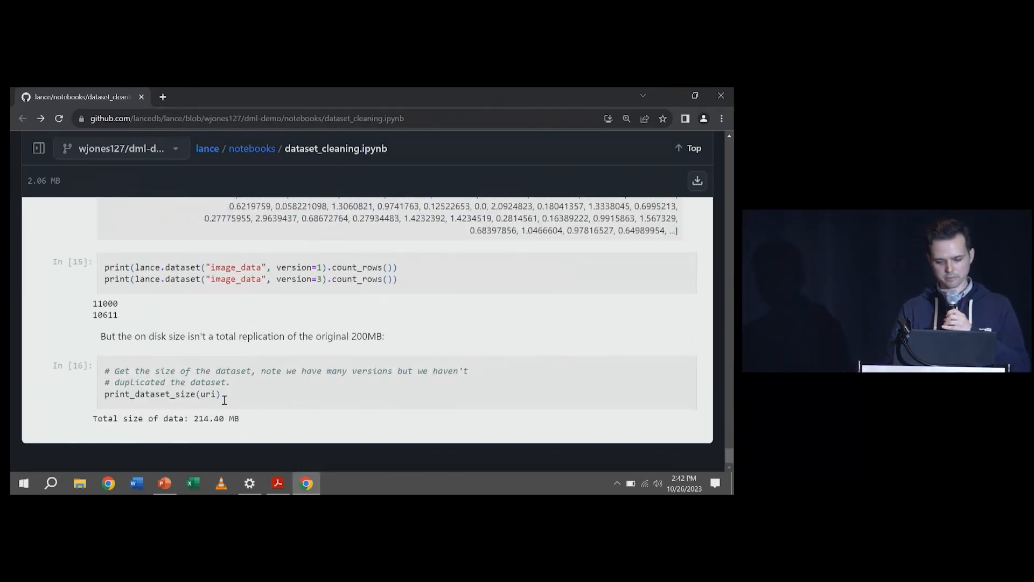